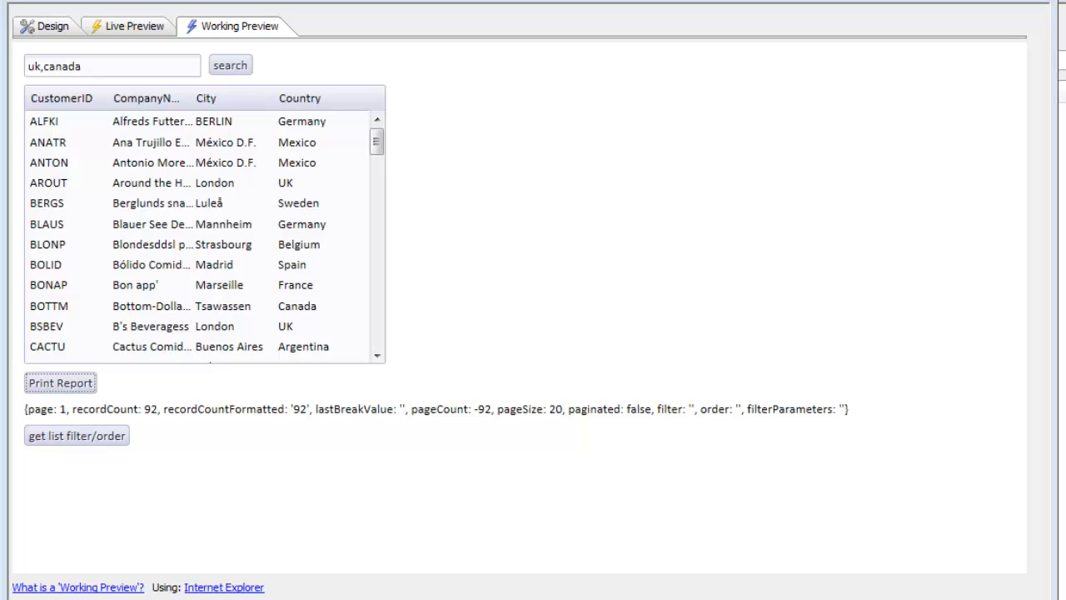
Return to the UX component's Design view with LIST1's properties showing.
left_click(53, 27)
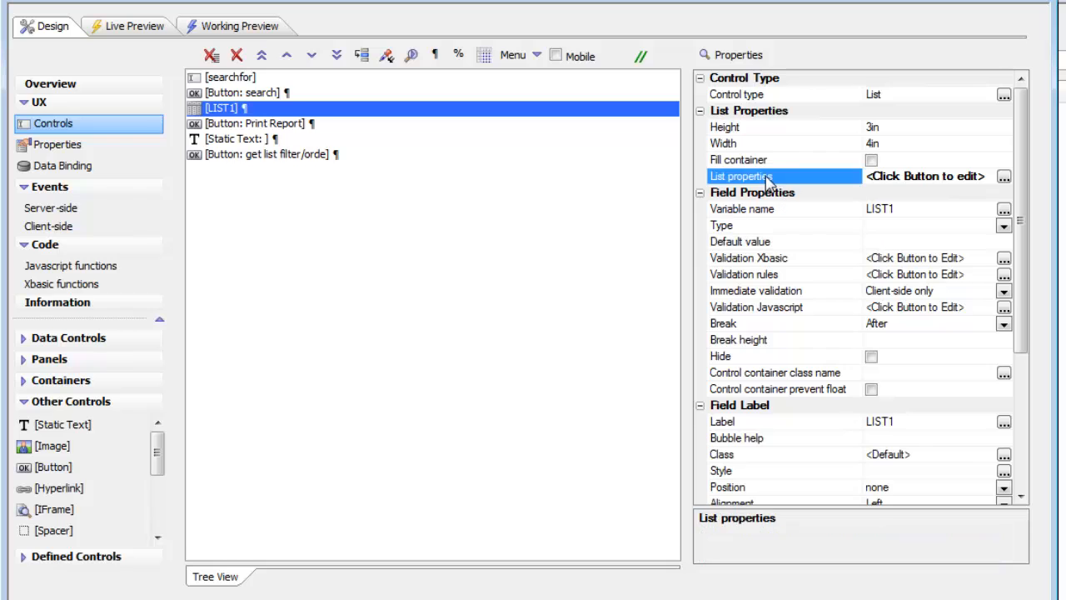
Edit the list's filter action so searchfor searches Country with QBF syntax allowed.
left_click(1004, 177)
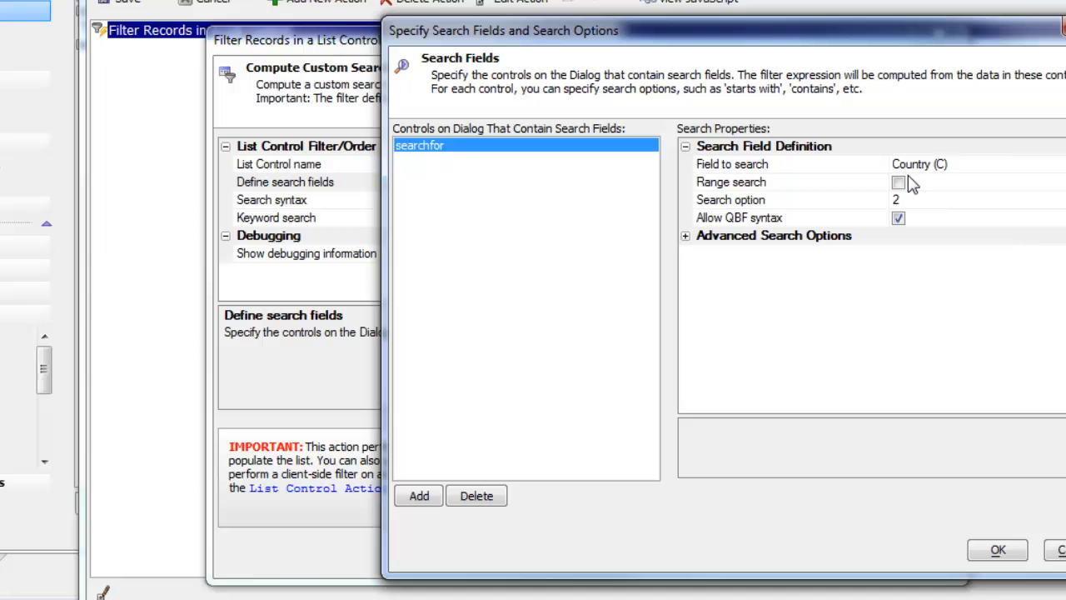
left_click(996, 549)
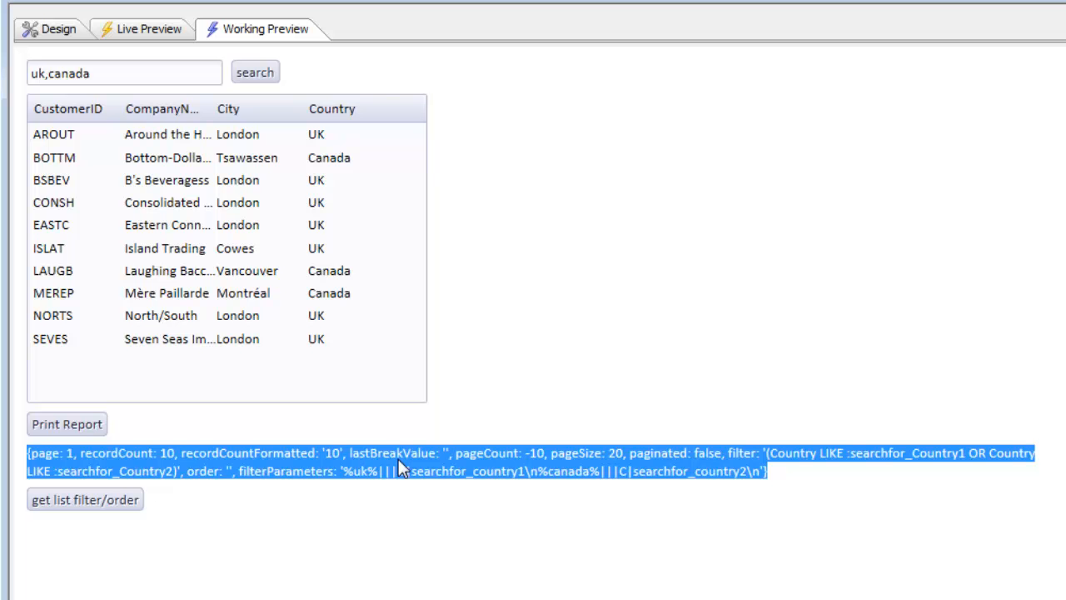